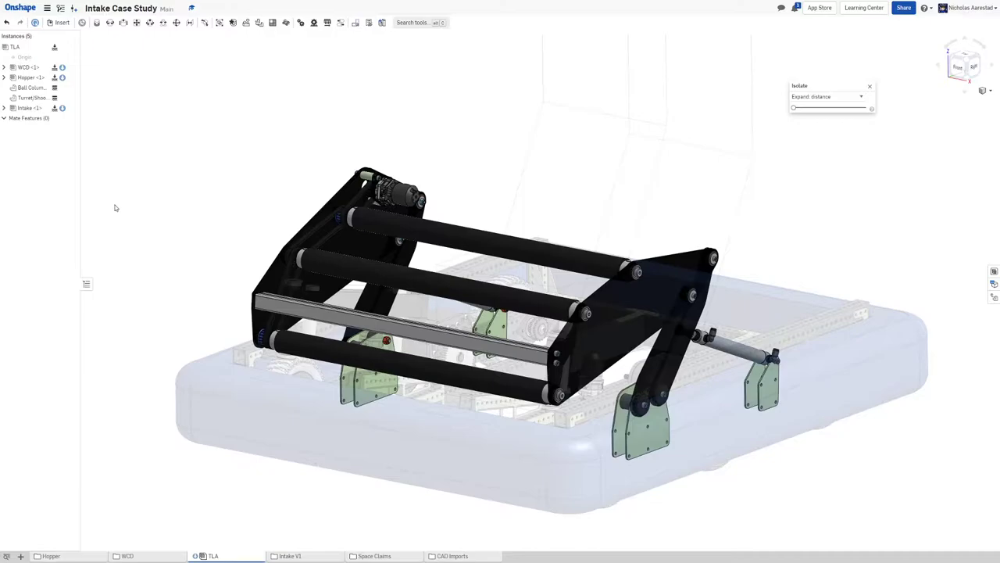
mouse_move(442, 182)
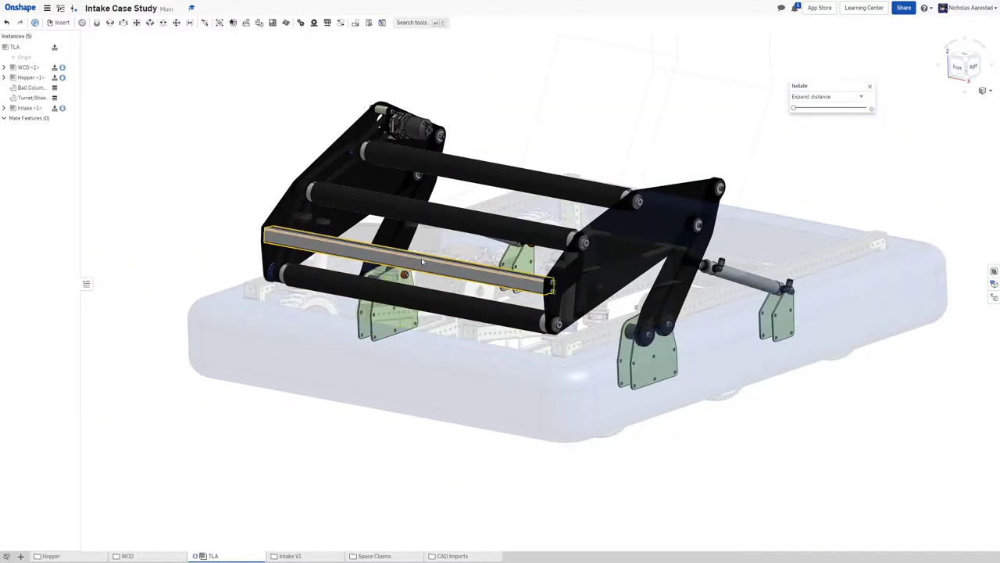
mouse_move(411, 262)
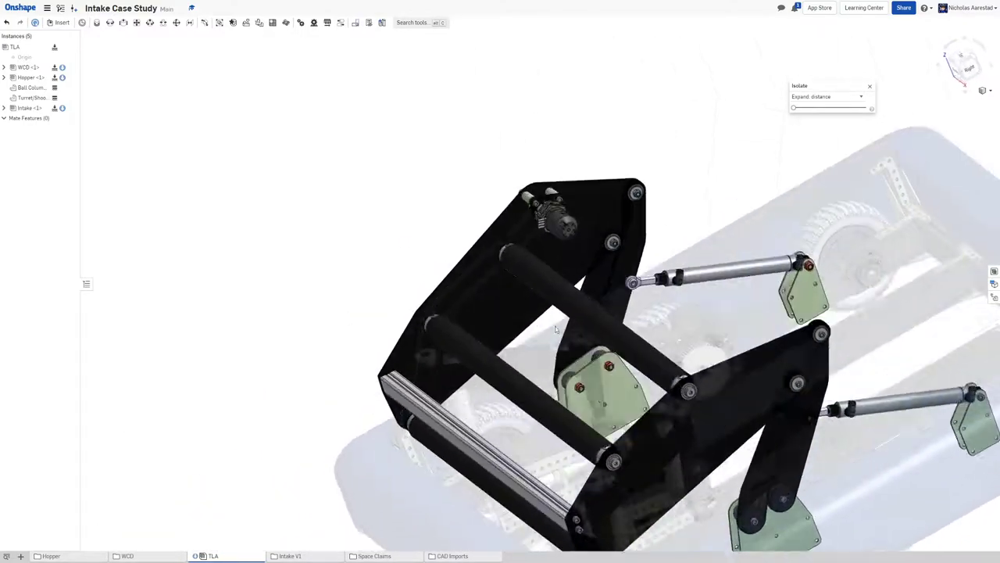
Orbit through three-quarter, top and front-roller views, then zoom out to the whole robot
left_click_drag(555, 328, 715, 371)
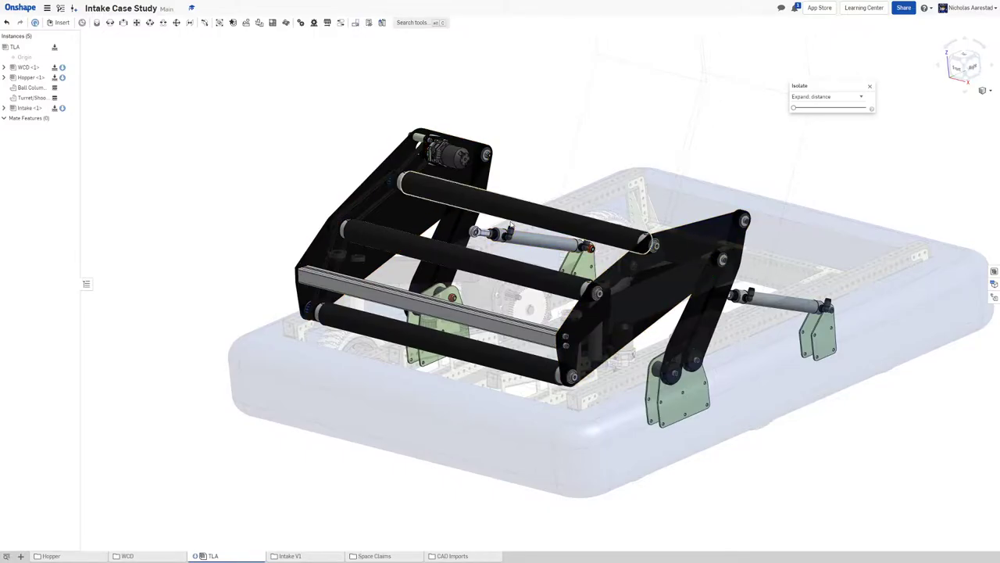
left_click_drag(546, 312, 523, 273)
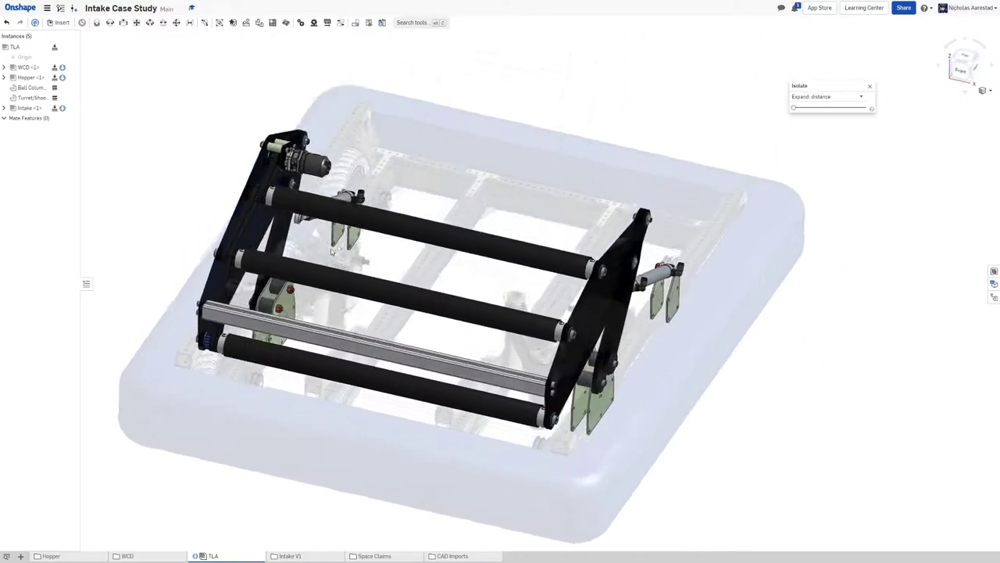
left_click_drag(330, 251, 297, 227)
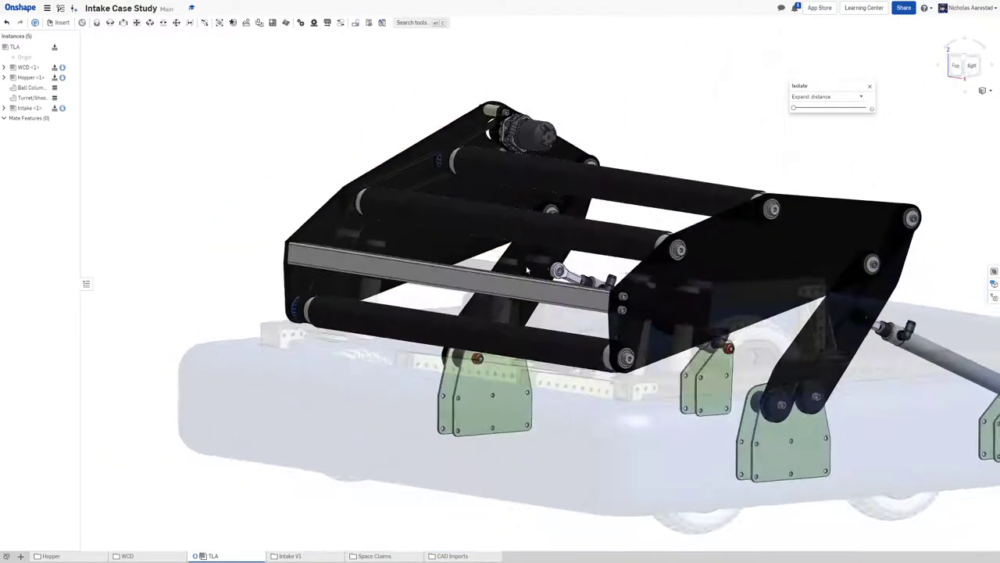
left_click_drag(527, 269, 688, 270)
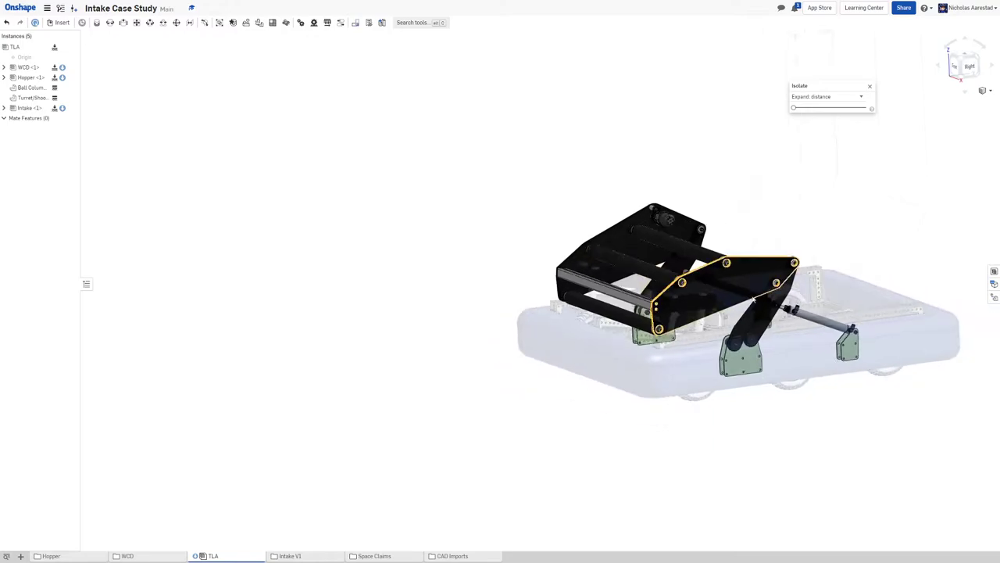
Orbit to a side-on linkage view, then around to the robot's front
left_click_drag(750, 297, 695, 270)
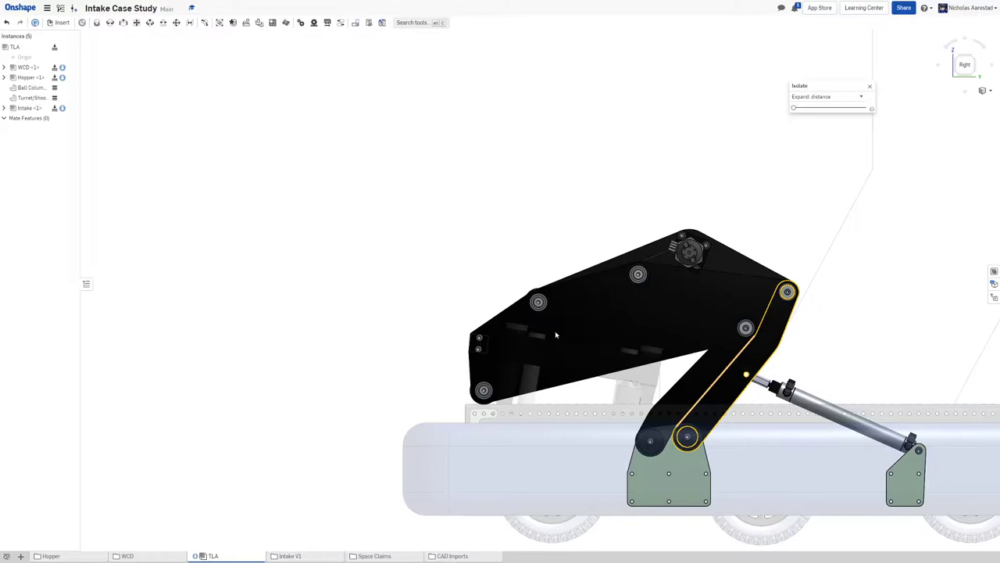
left_click_drag(556, 336, 528, 242)
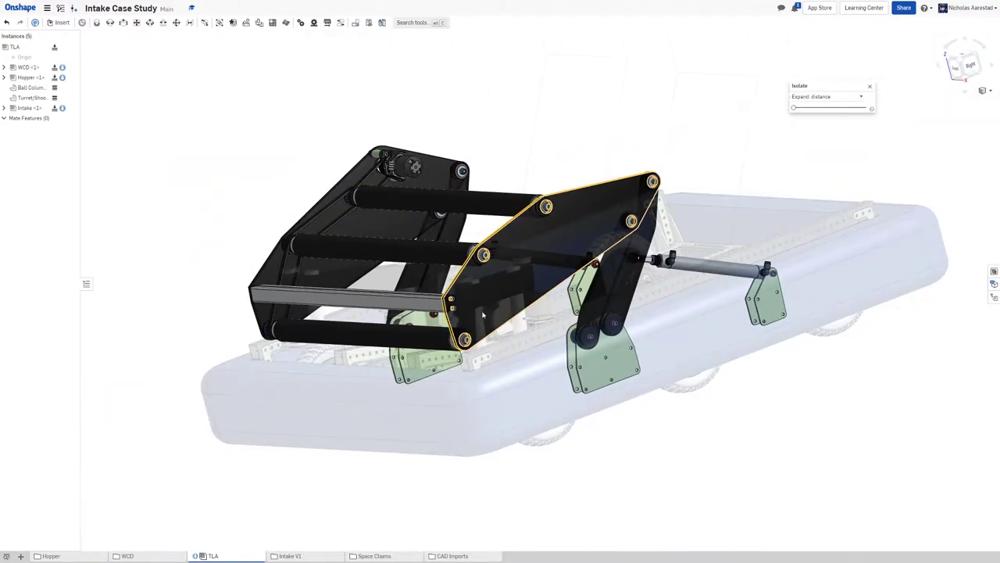
left_click_drag(482, 315, 482, 258)
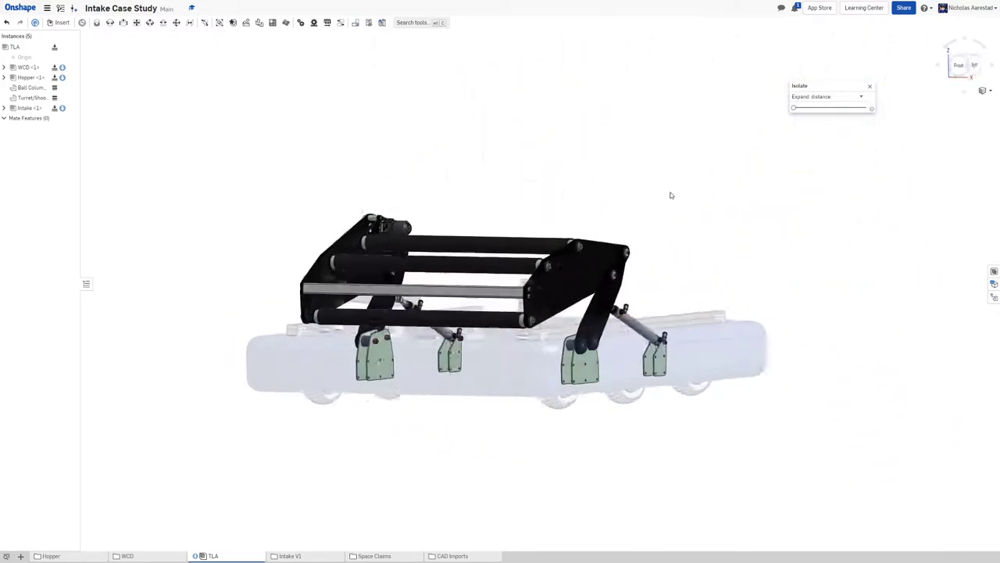
Zoom in close on the roller drive motor and gearbox at the top corner
left_click_drag(670, 196, 597, 129)
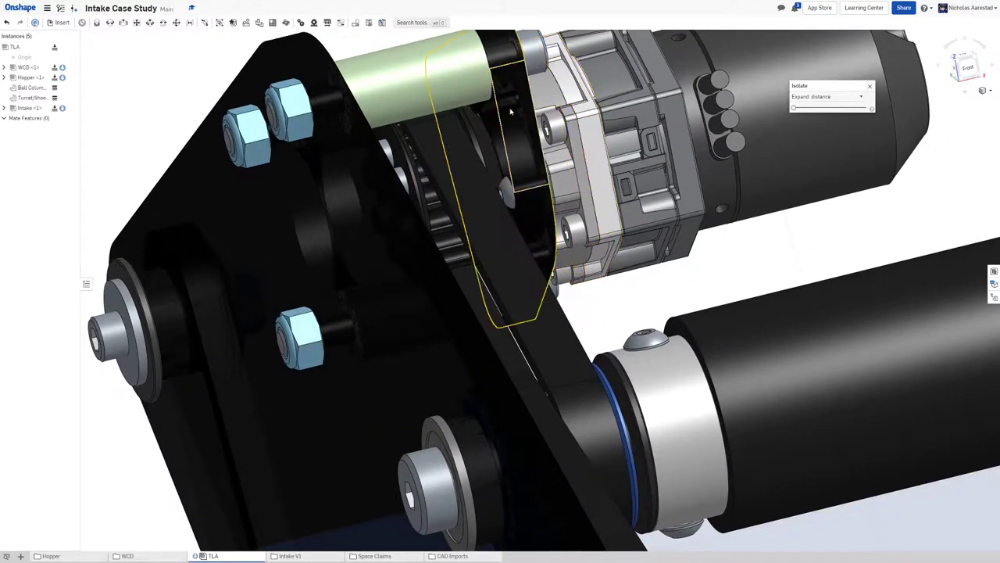
Orbit around the motor mount standoffs to face and circle the belt drive
left_click_drag(511, 111, 465, 163)
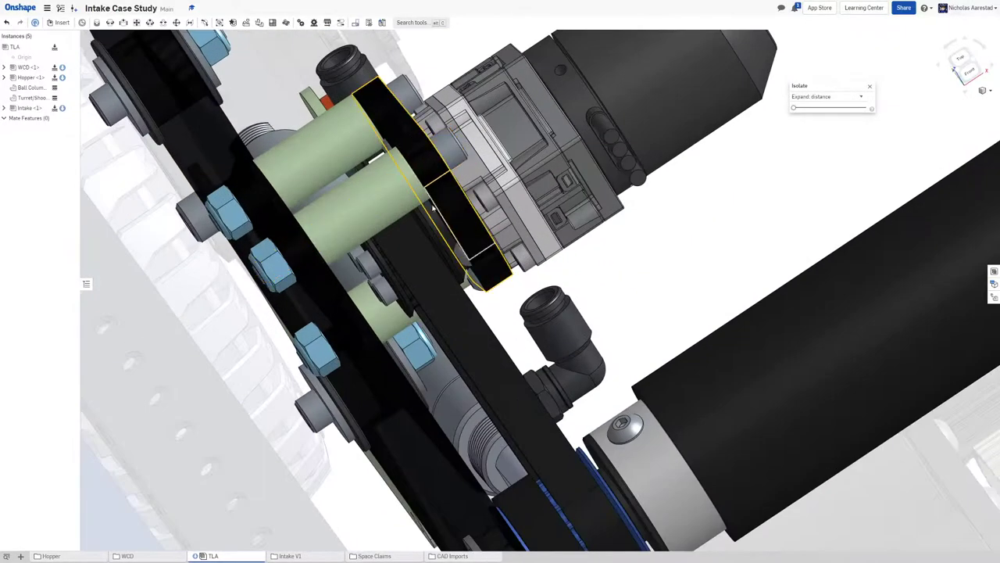
left_click_drag(430, 204, 399, 188)
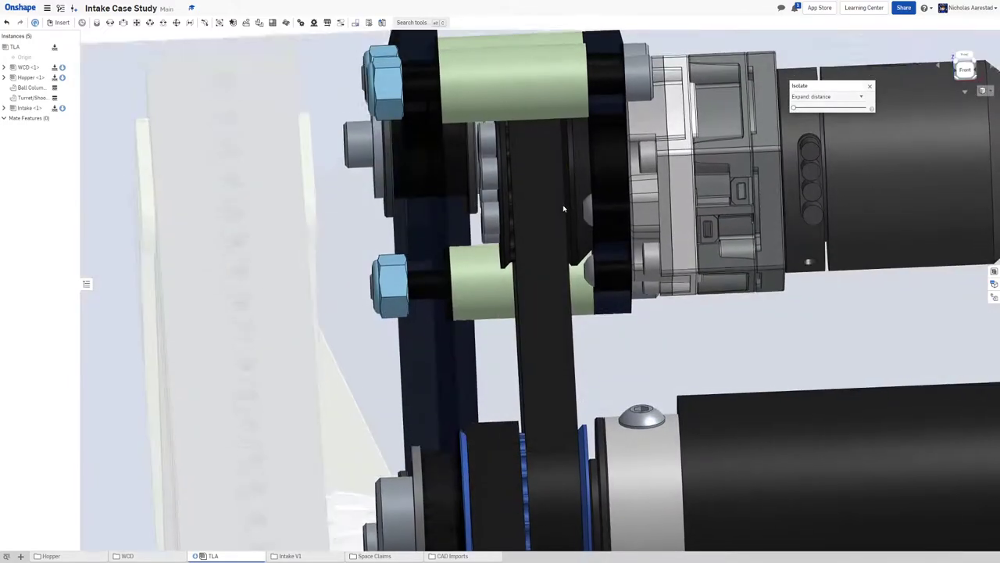
left_click_drag(563, 209, 508, 164)
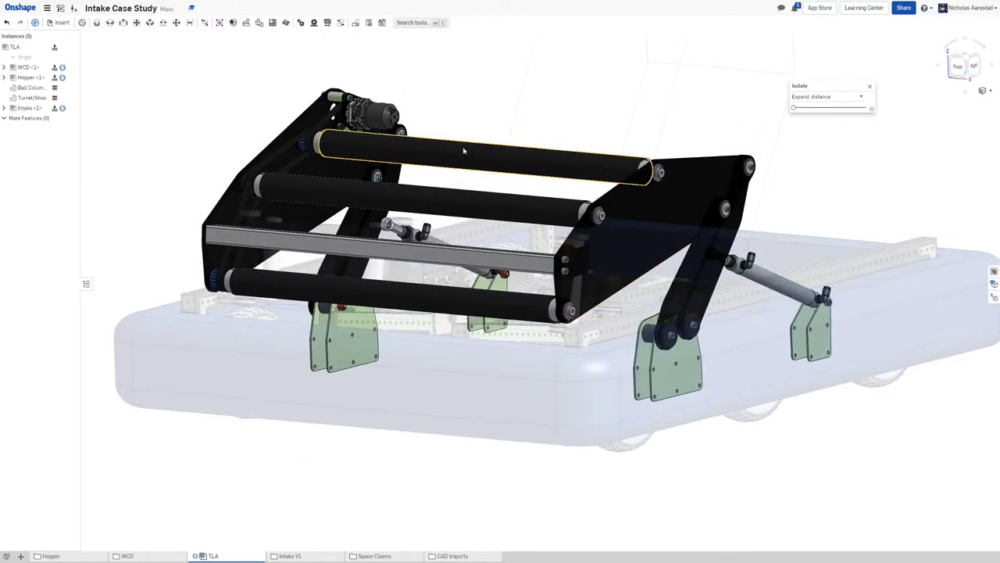
mouse_move(443, 158)
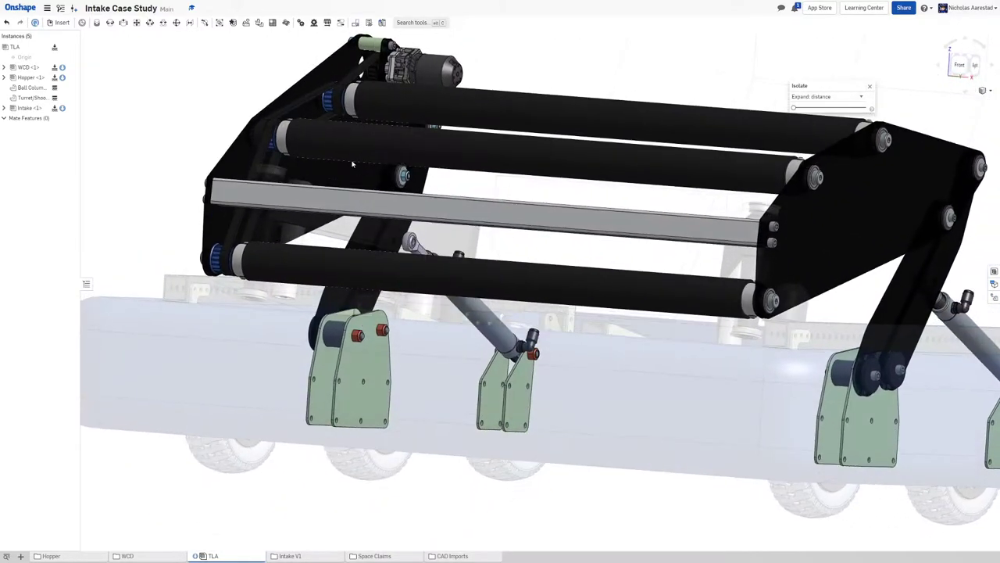
left_click_drag(352, 164, 327, 214)
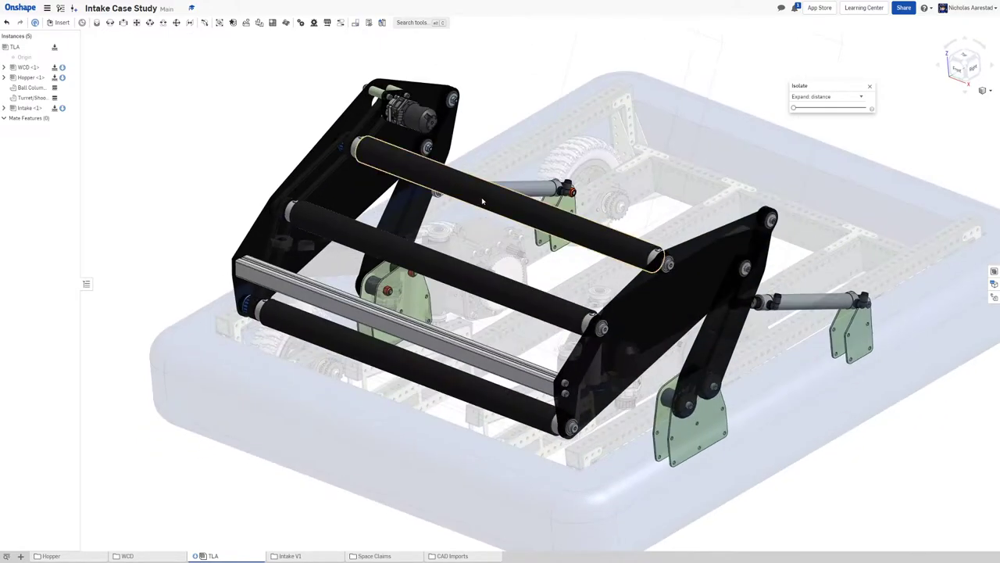
left_click_drag(482, 201, 379, 192)
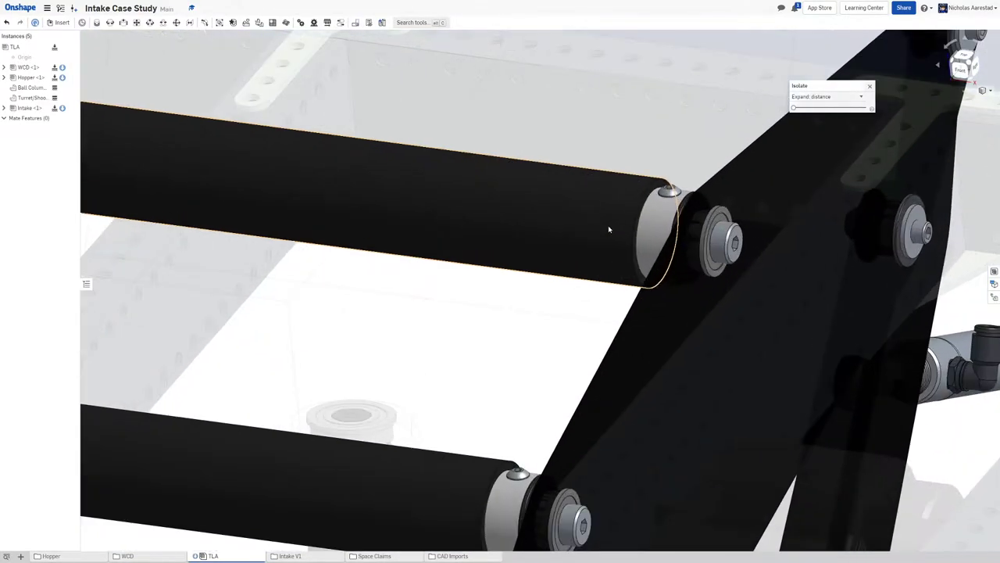
left_click_drag(609, 229, 608, 203)
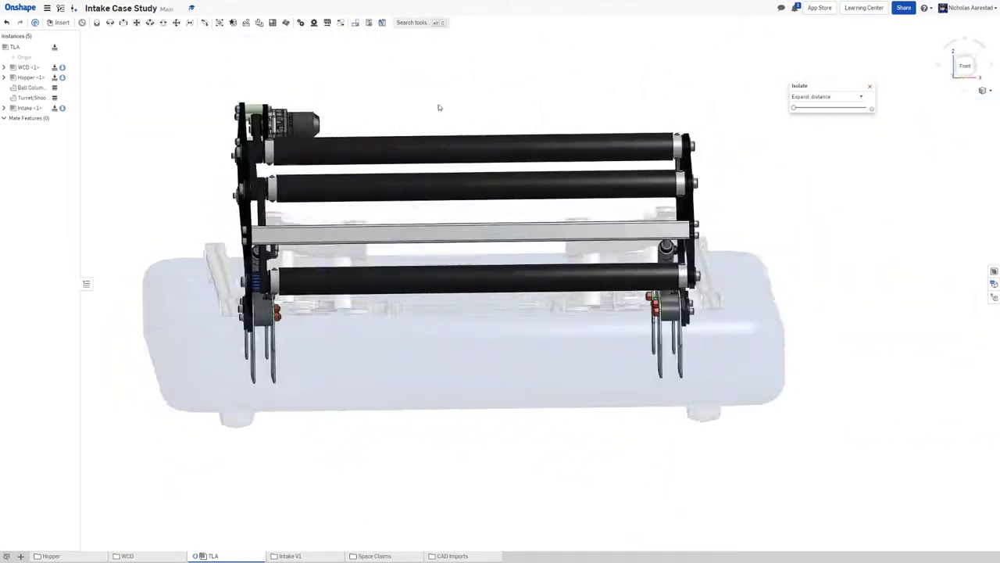
left_click_drag(440, 107, 365, 125)
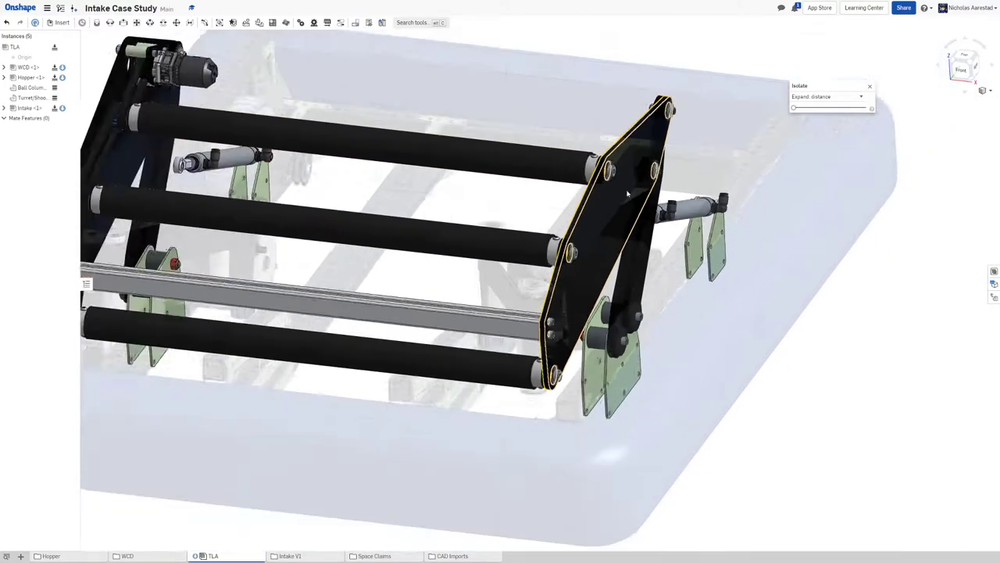
Orbit to the intake front, pull back, snap to a preset view, then turn side-on
left_click_drag(625, 195, 367, 123)
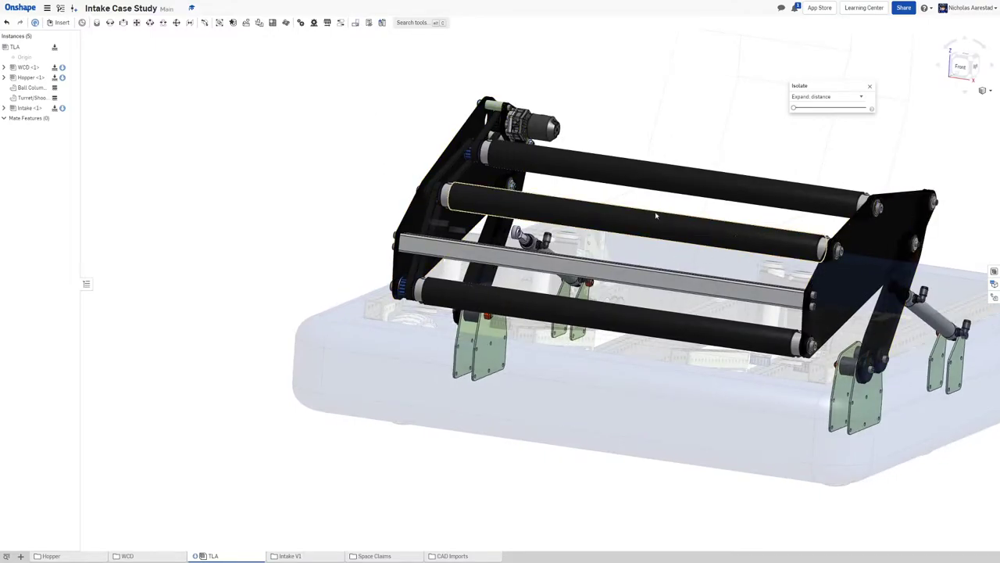
left_click_drag(656, 215, 661, 231)
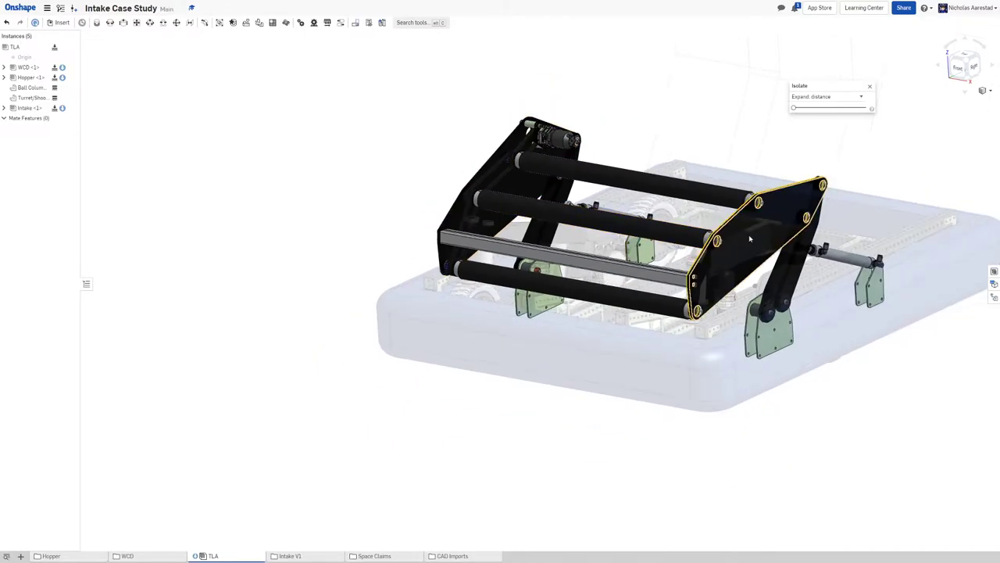
left_click_drag(751, 239, 560, 191)
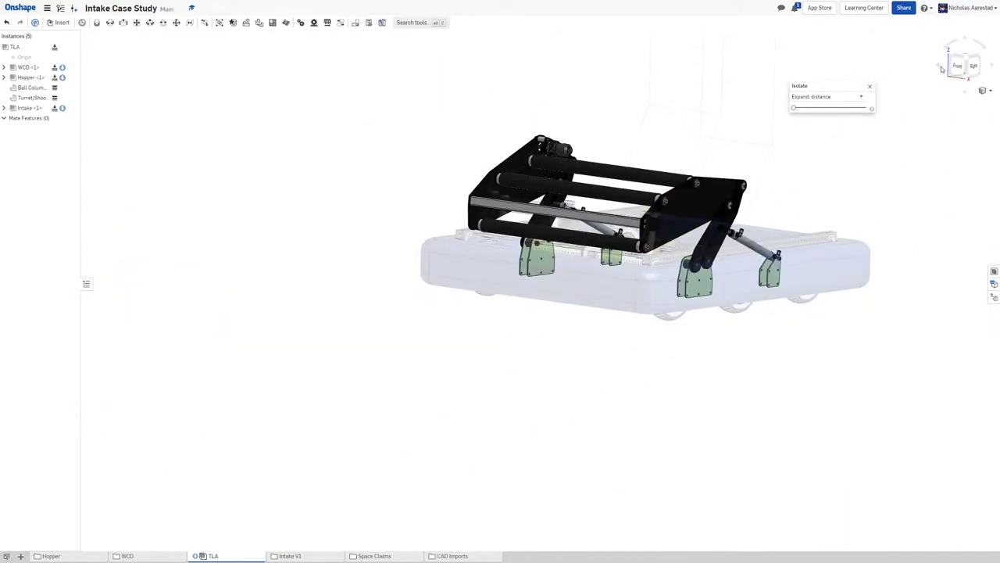
left_click(974, 65)
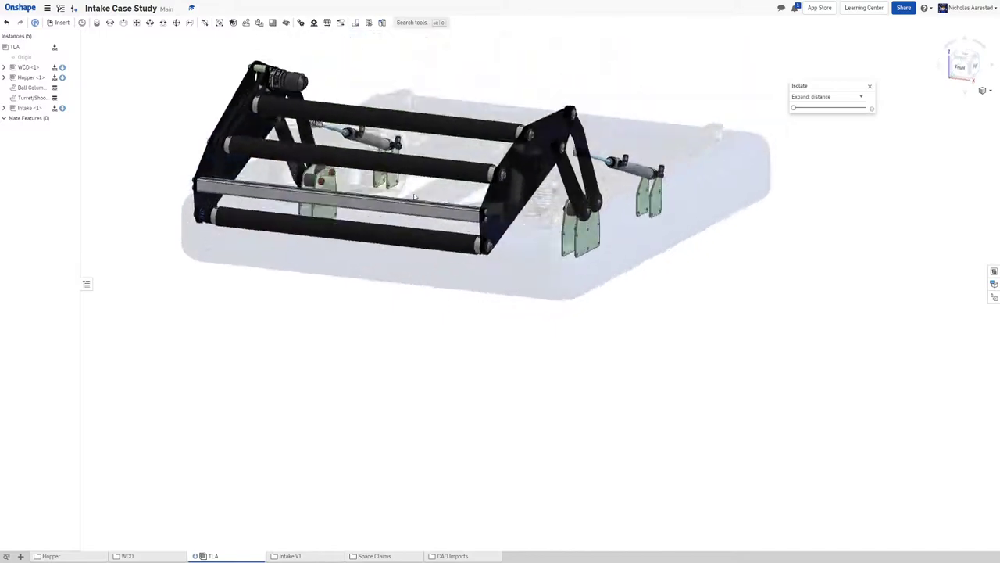
left_click_drag(414, 196, 353, 204)
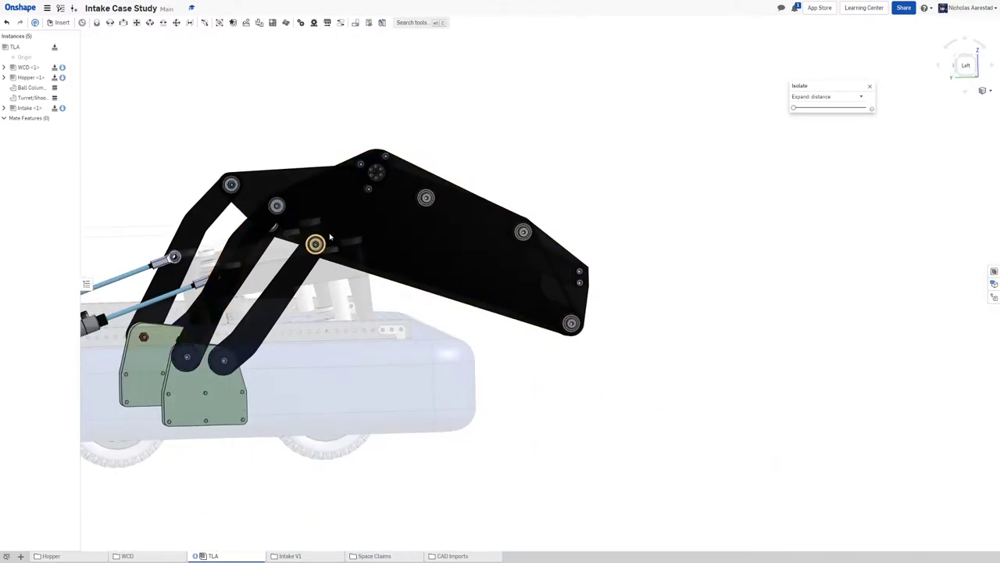
Orbit to view the intake arms alongside both pneumatic deploy cylinders
left_click_drag(328, 242, 483, 278)
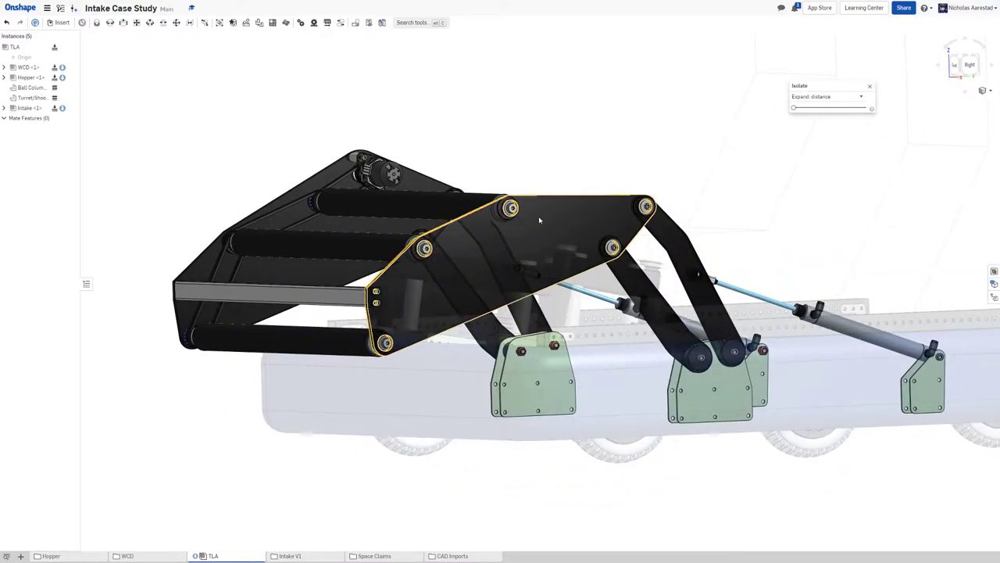
left_click_drag(539, 220, 512, 171)
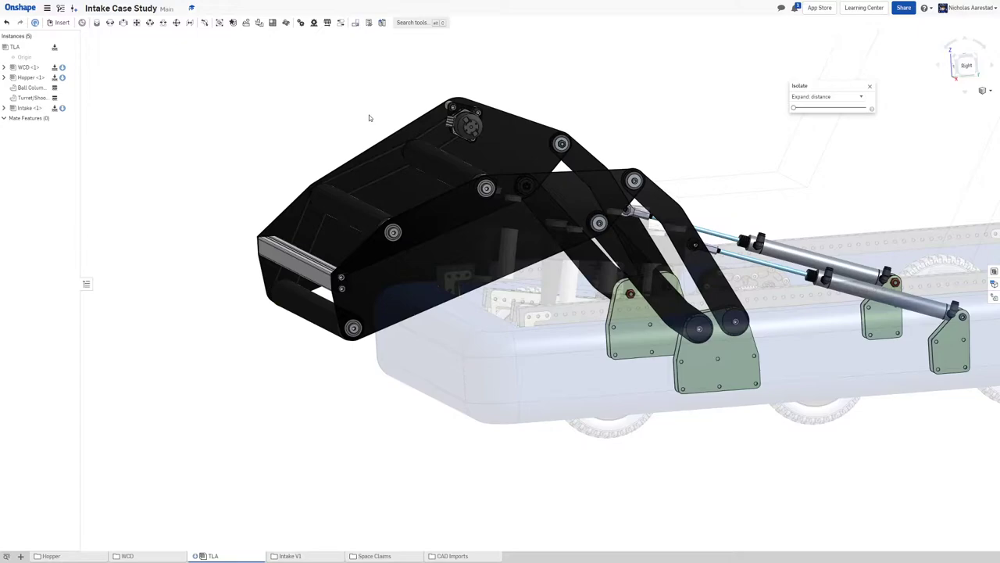
mouse_move(346, 147)
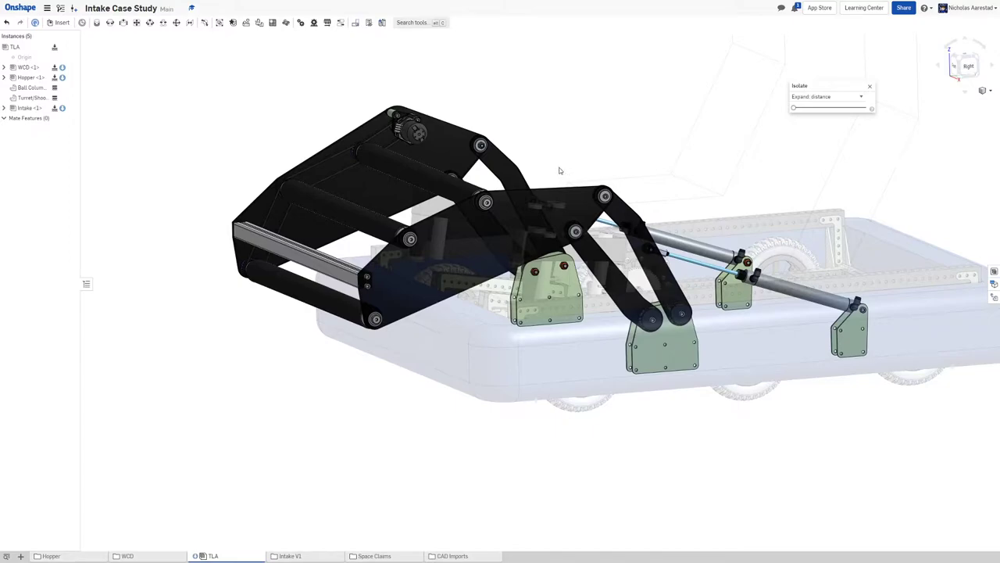
mouse_move(538, 161)
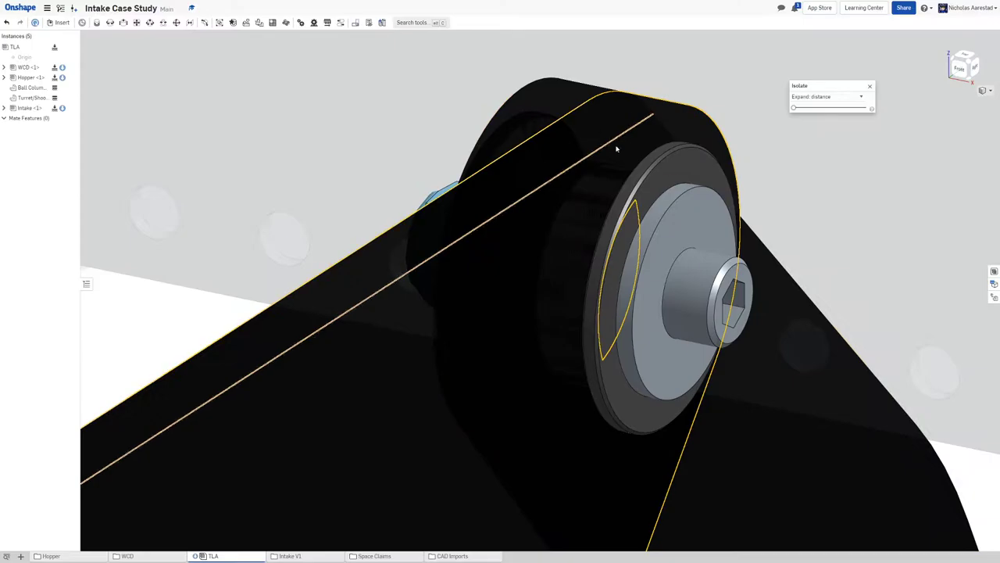
Move in on the arm pivot bearing, then bring the lower pivot tube into view
left_click_drag(615, 148, 523, 152)
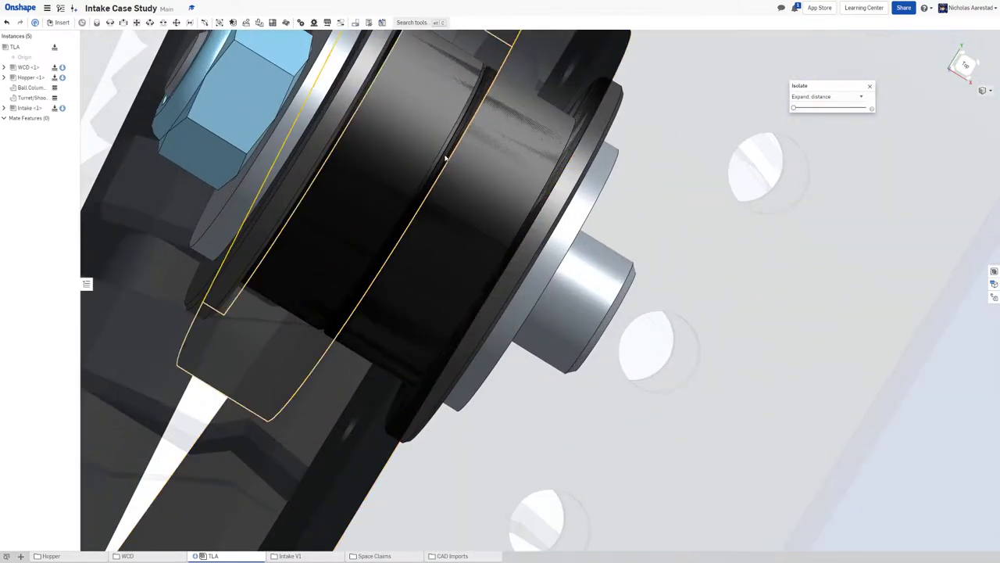
left_click_drag(445, 157, 426, 207)
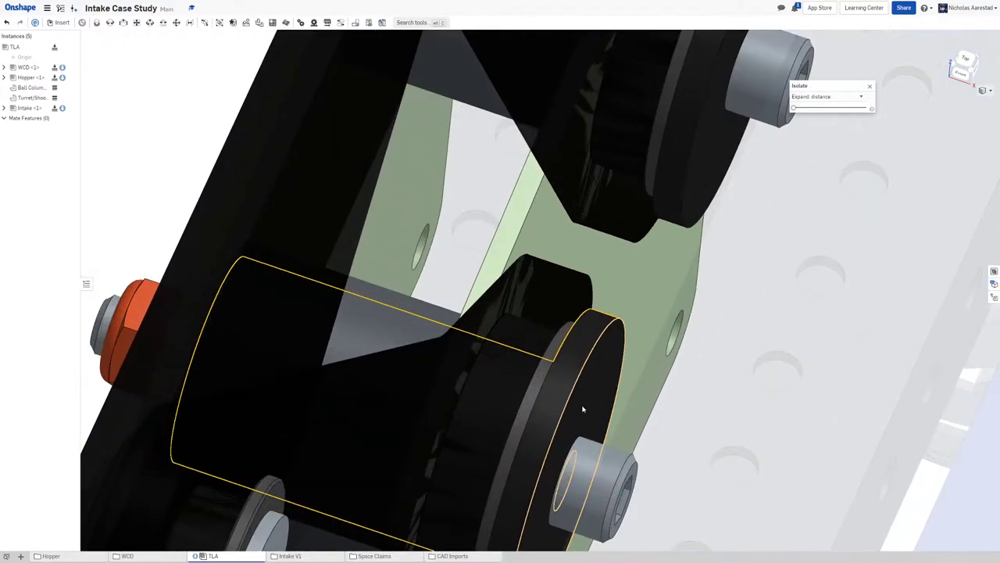
Pull back past the mounting plate and look along the deploy cylinder and bottom pivots
left_click_drag(582, 408, 516, 309)
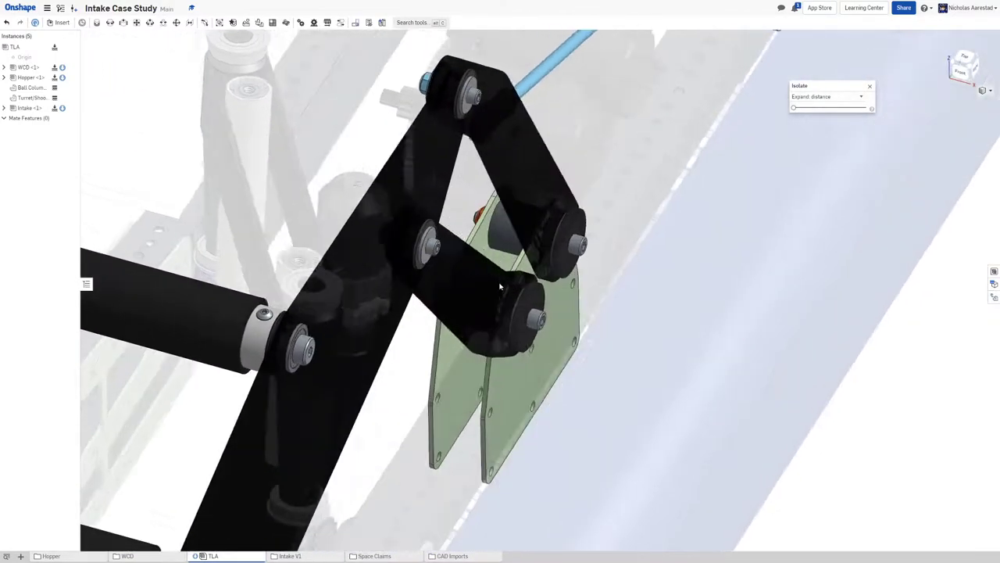
left_click_drag(500, 286, 481, 250)
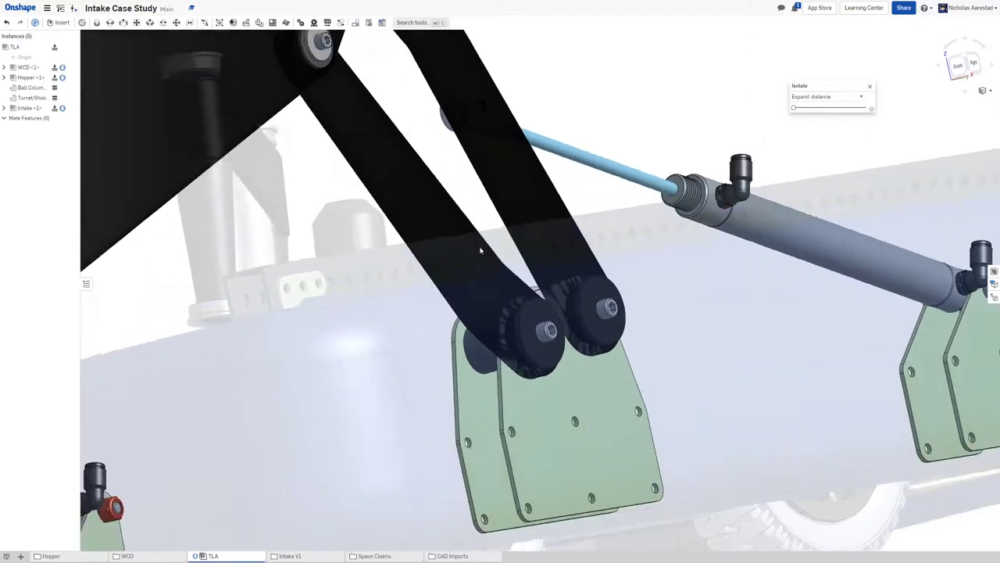
left_click_drag(480, 250, 519, 254)
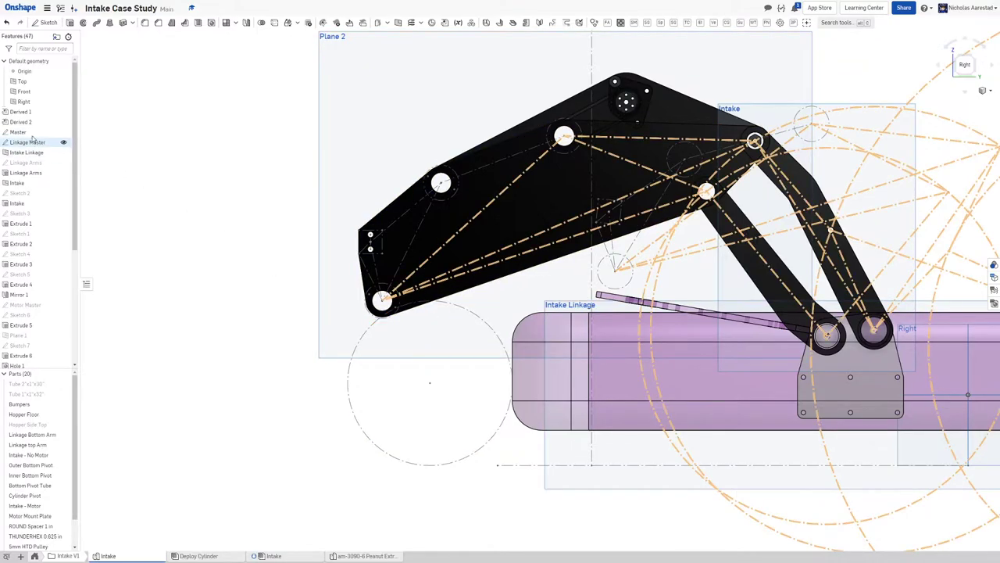
Open the Master sketch from the Feature list to edit its linkage layout
double_click(18, 131)
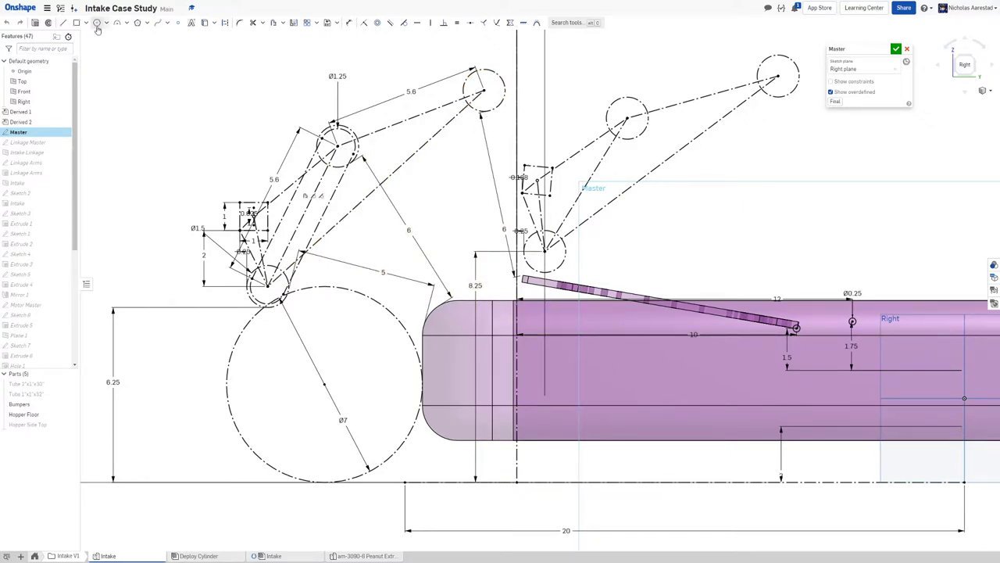
mouse_move(363, 221)
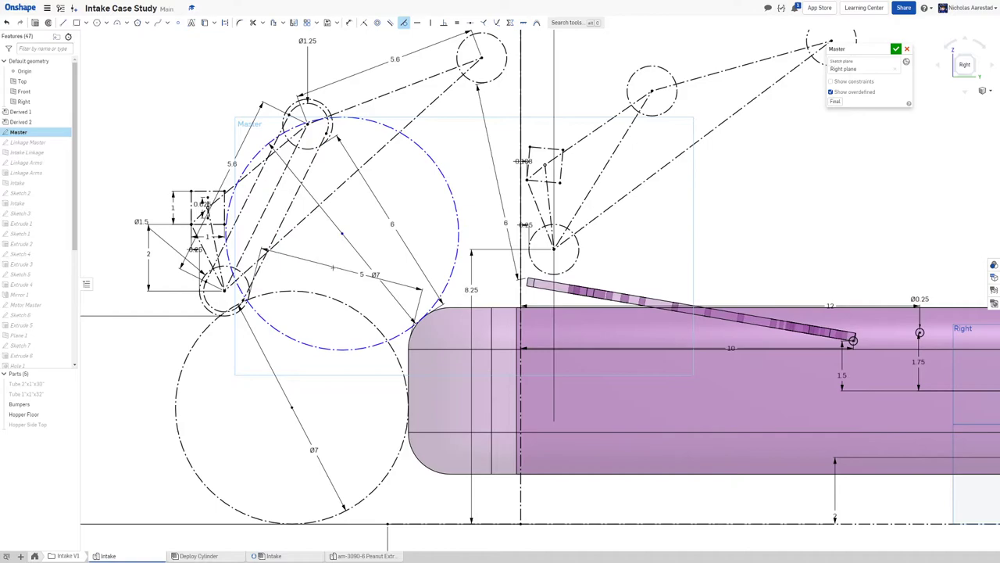
mouse_move(342, 235)
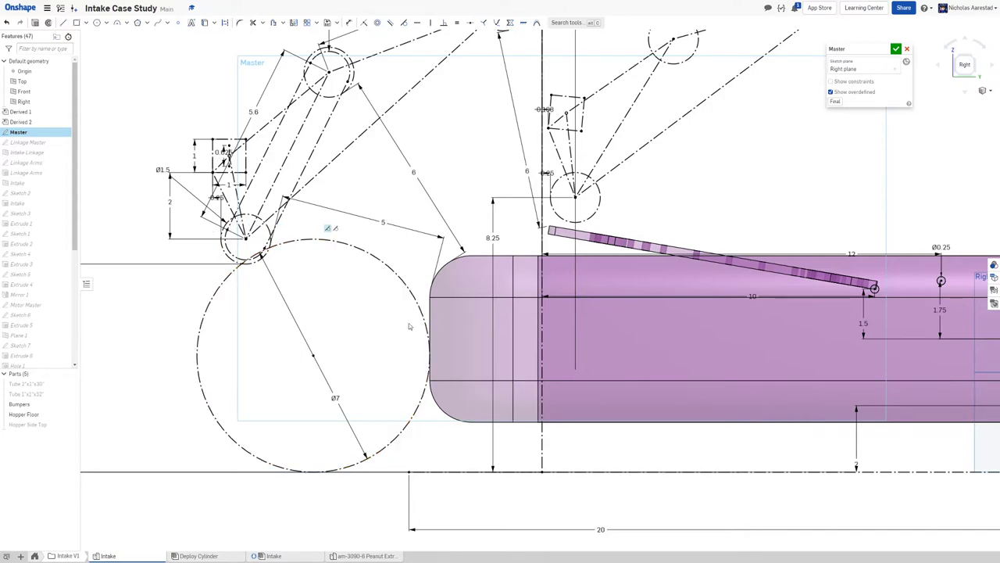
left_click(244, 237)
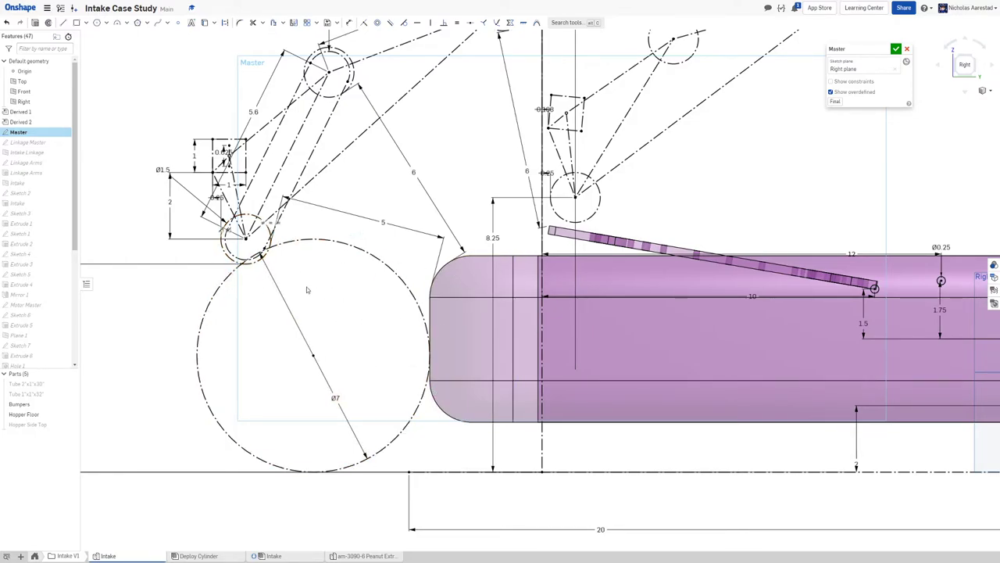
left_click(482, 322)
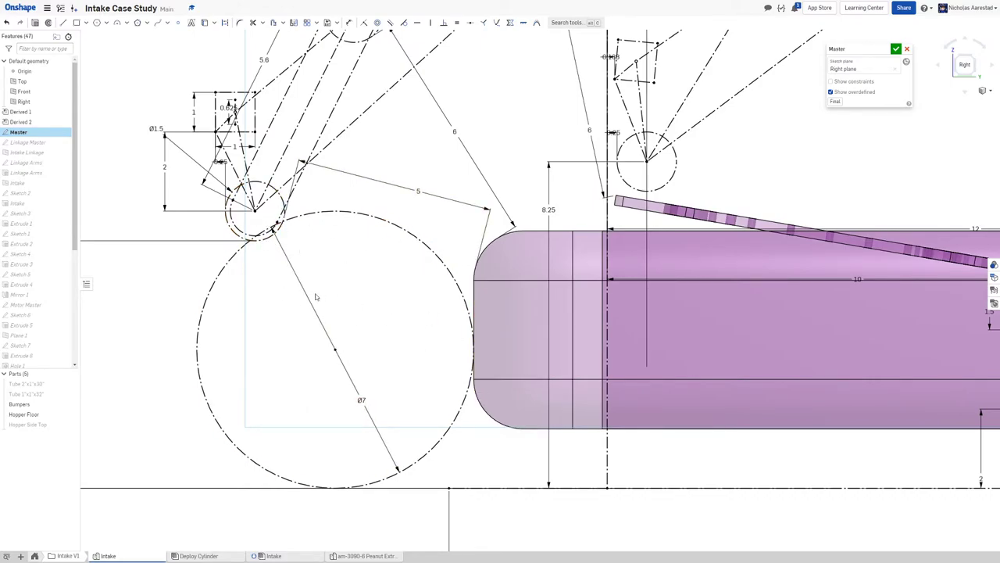
mouse_move(415, 213)
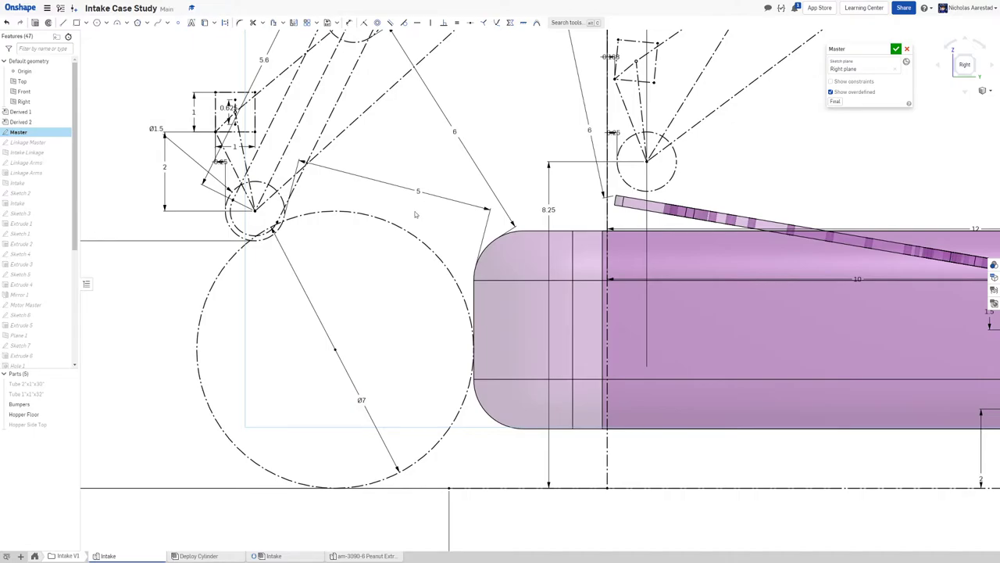
left_click_drag(416, 215, 363, 172)
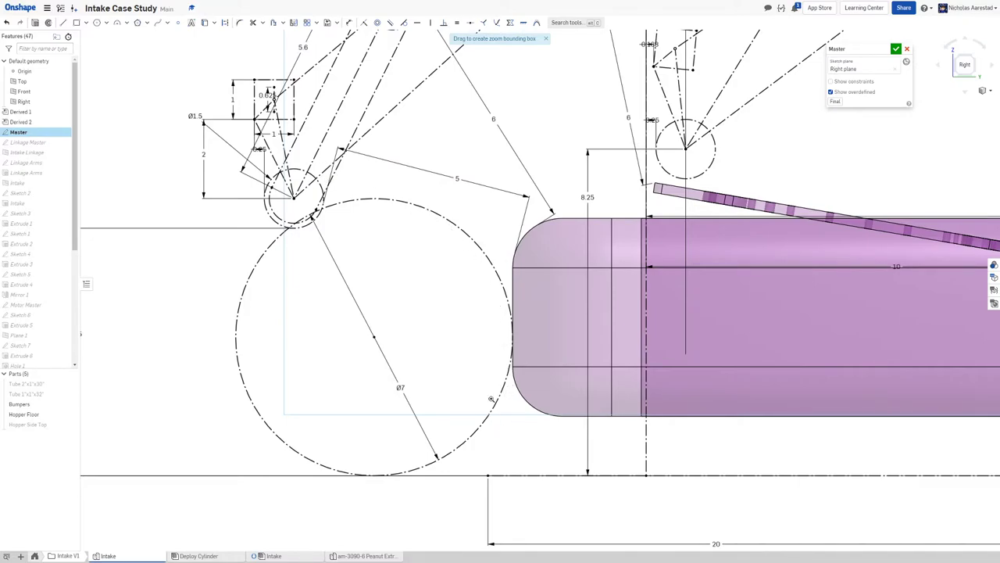
mouse_move(474, 410)
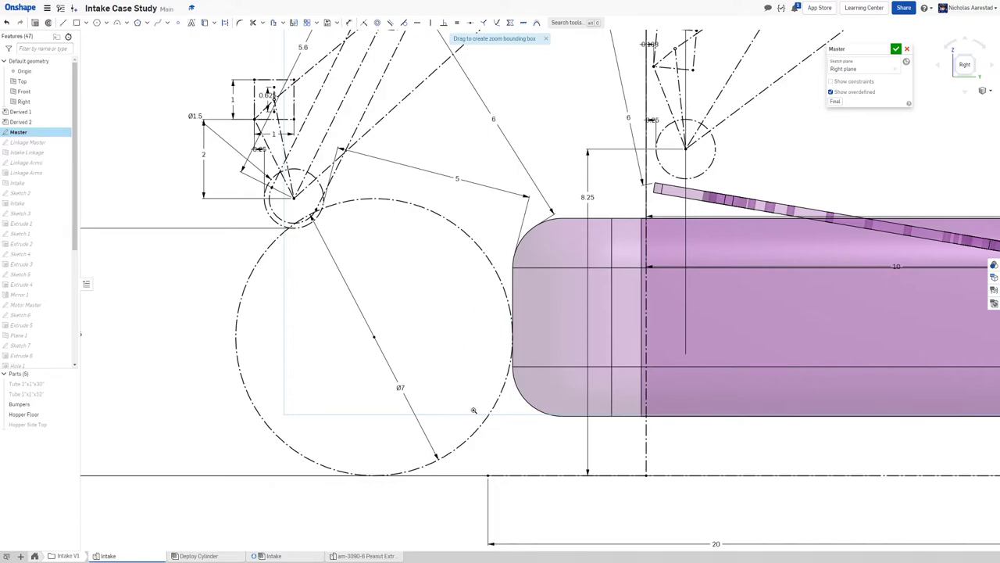
mouse_move(476, 375)
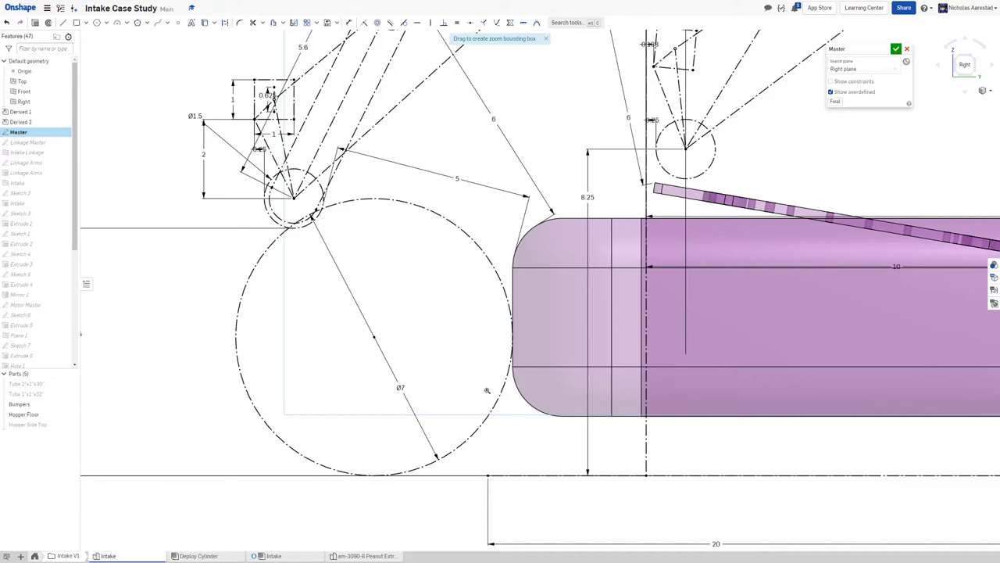
mouse_move(445, 272)
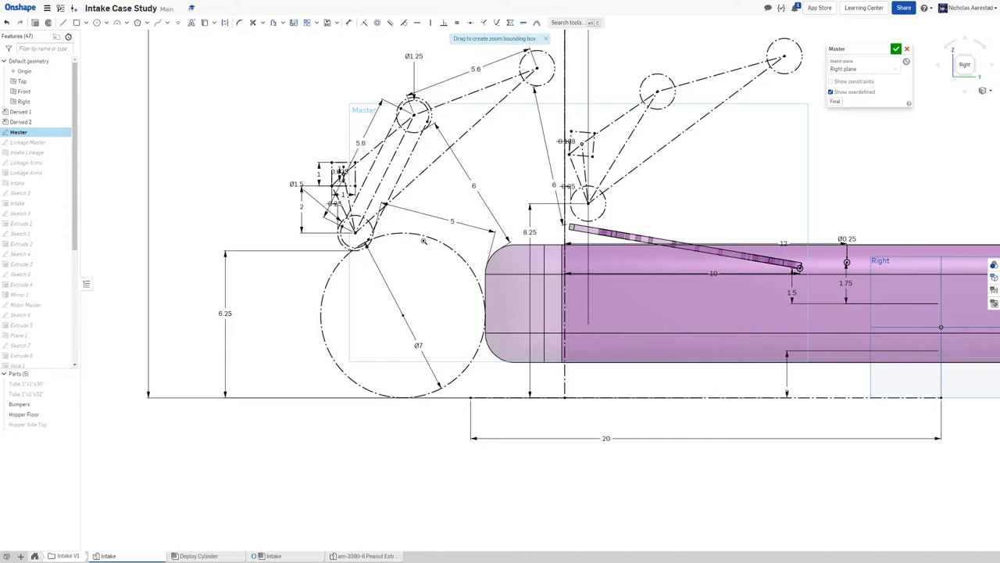
mouse_move(408, 264)
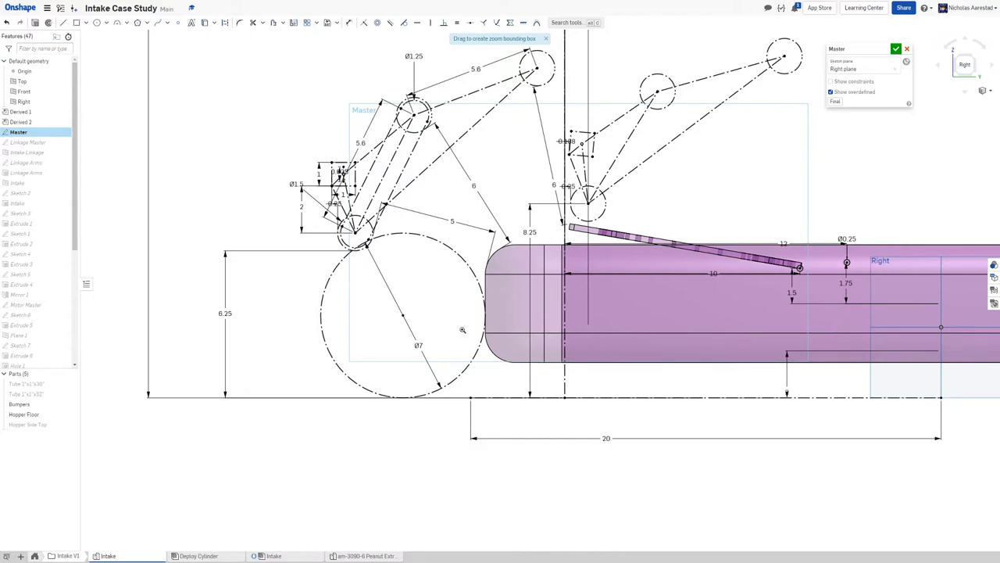
mouse_move(322, 241)
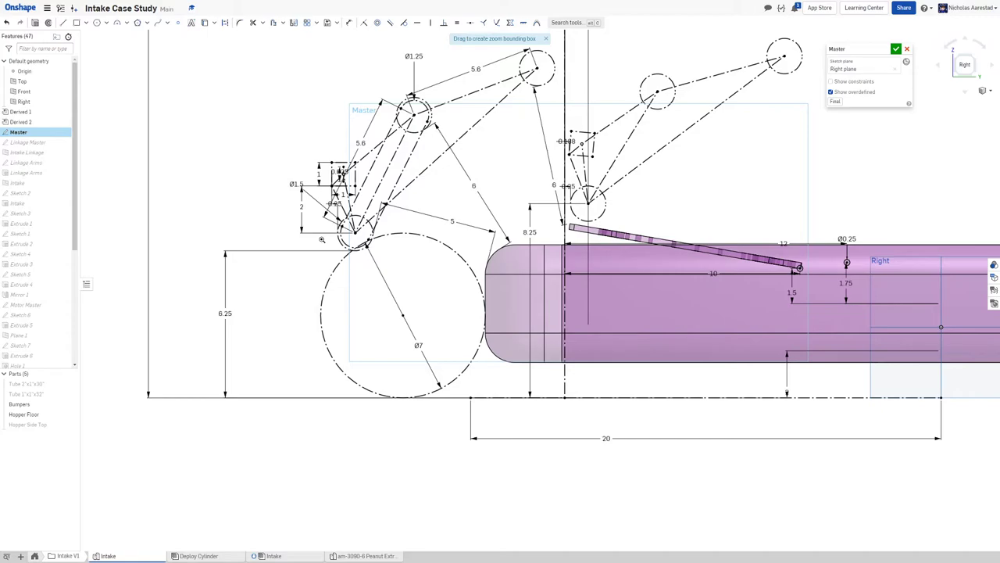
mouse_move(438, 266)
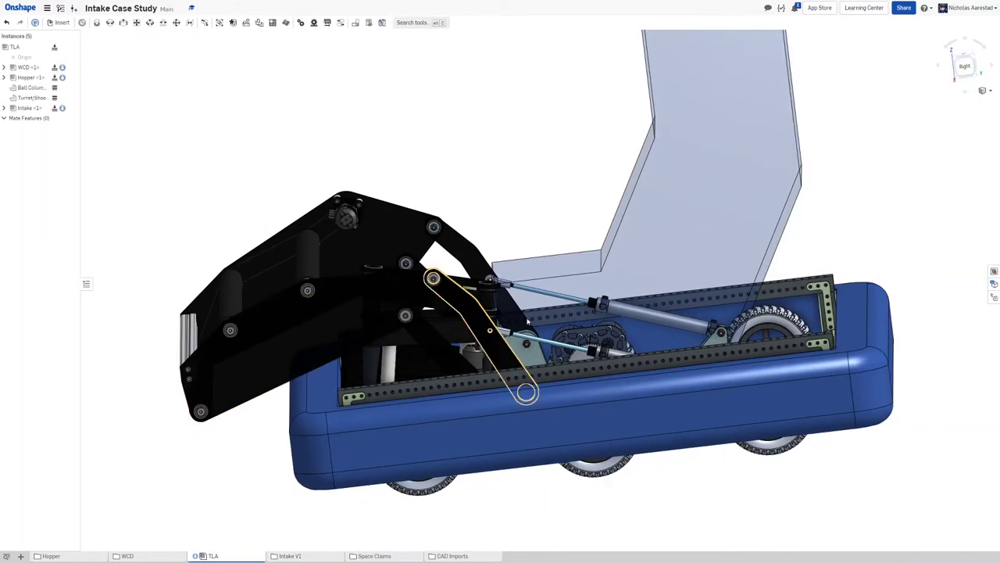
Orbit the TLA assembly to look down on the intake rollers and side plate
left_click_drag(528, 320, 734, 382)
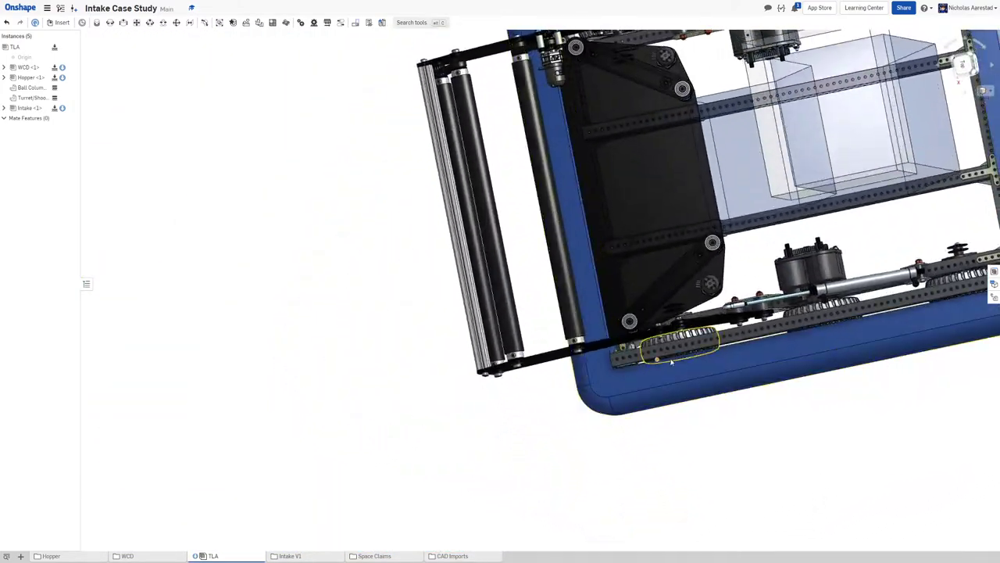
left_click_drag(671, 361, 684, 270)
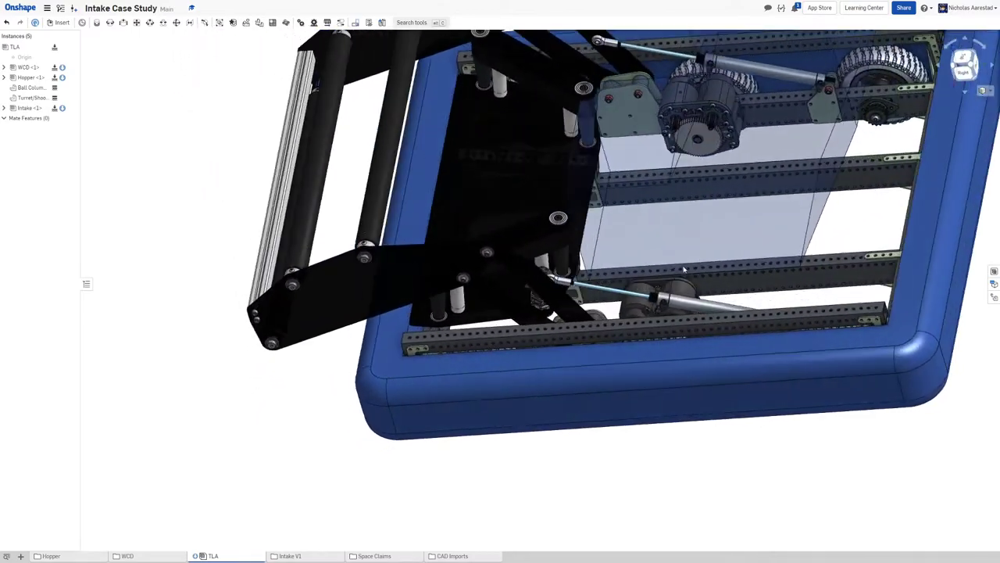
left_click_drag(684, 270, 633, 282)
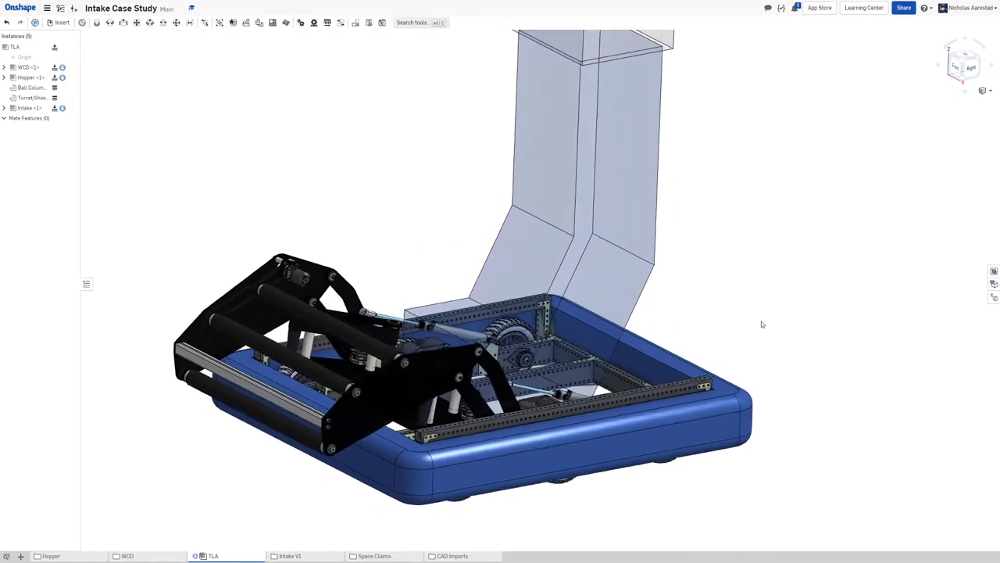
left_click_drag(761, 324, 755, 350)
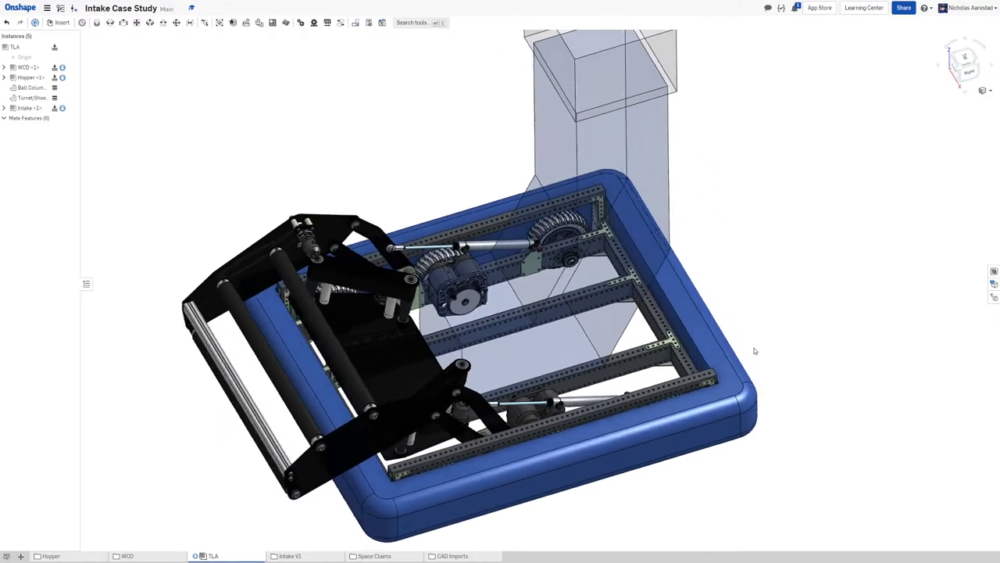
left_click_drag(754, 350, 526, 362)
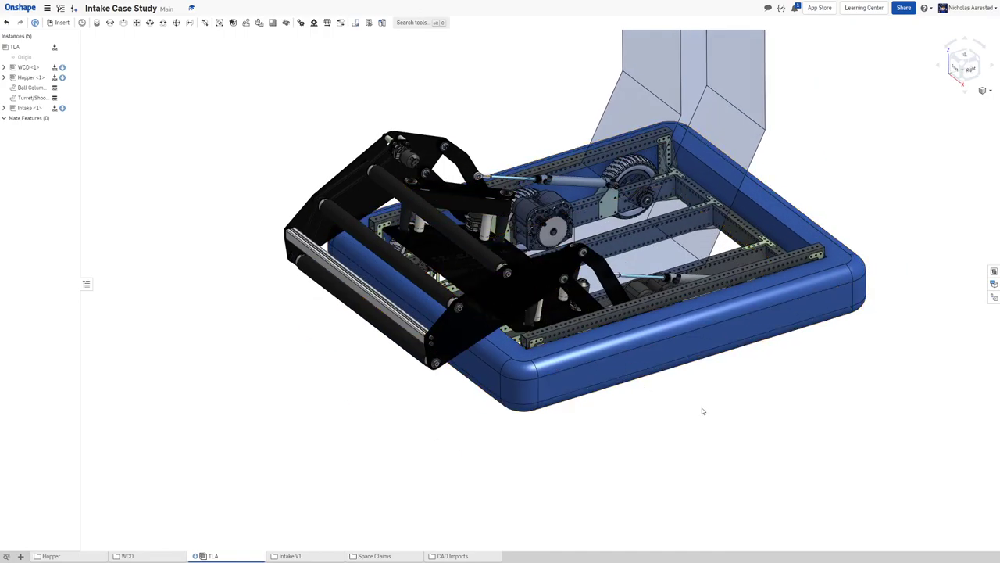
left_click_drag(702, 411, 547, 180)
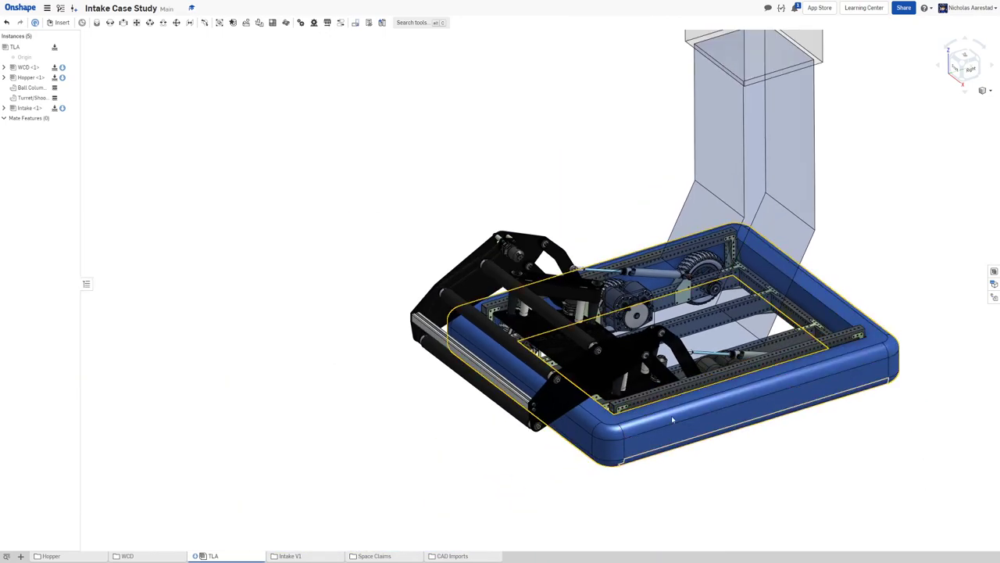
left_click(100, 348)
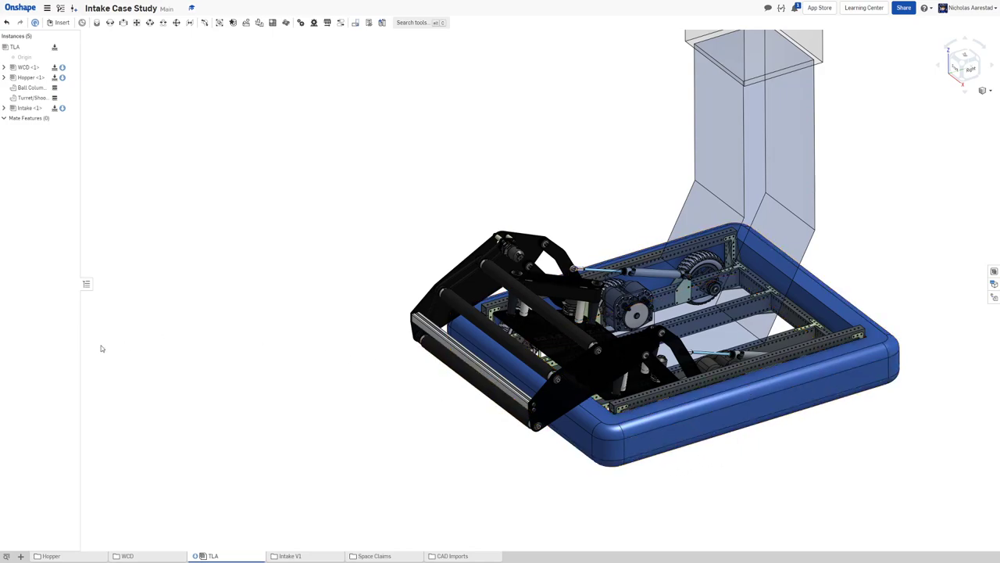